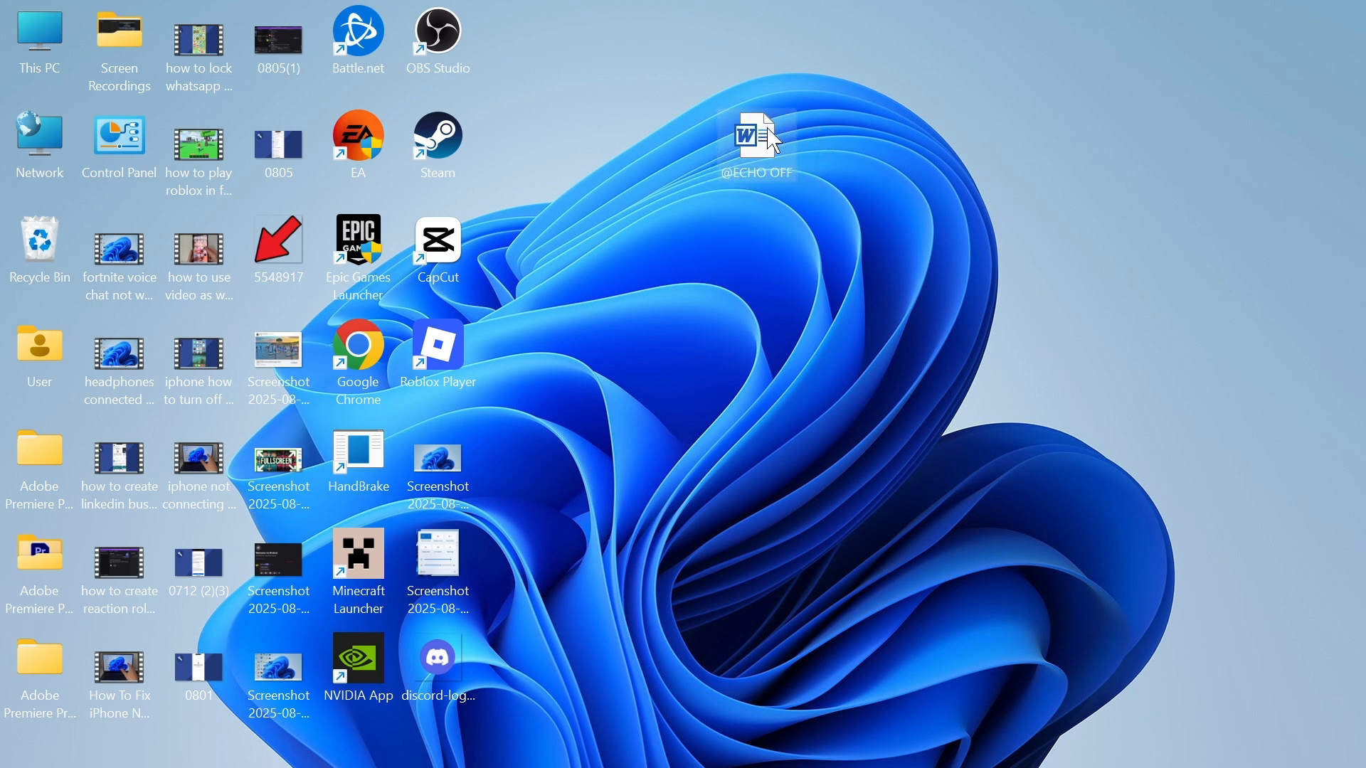
mouse_move(767, 140)
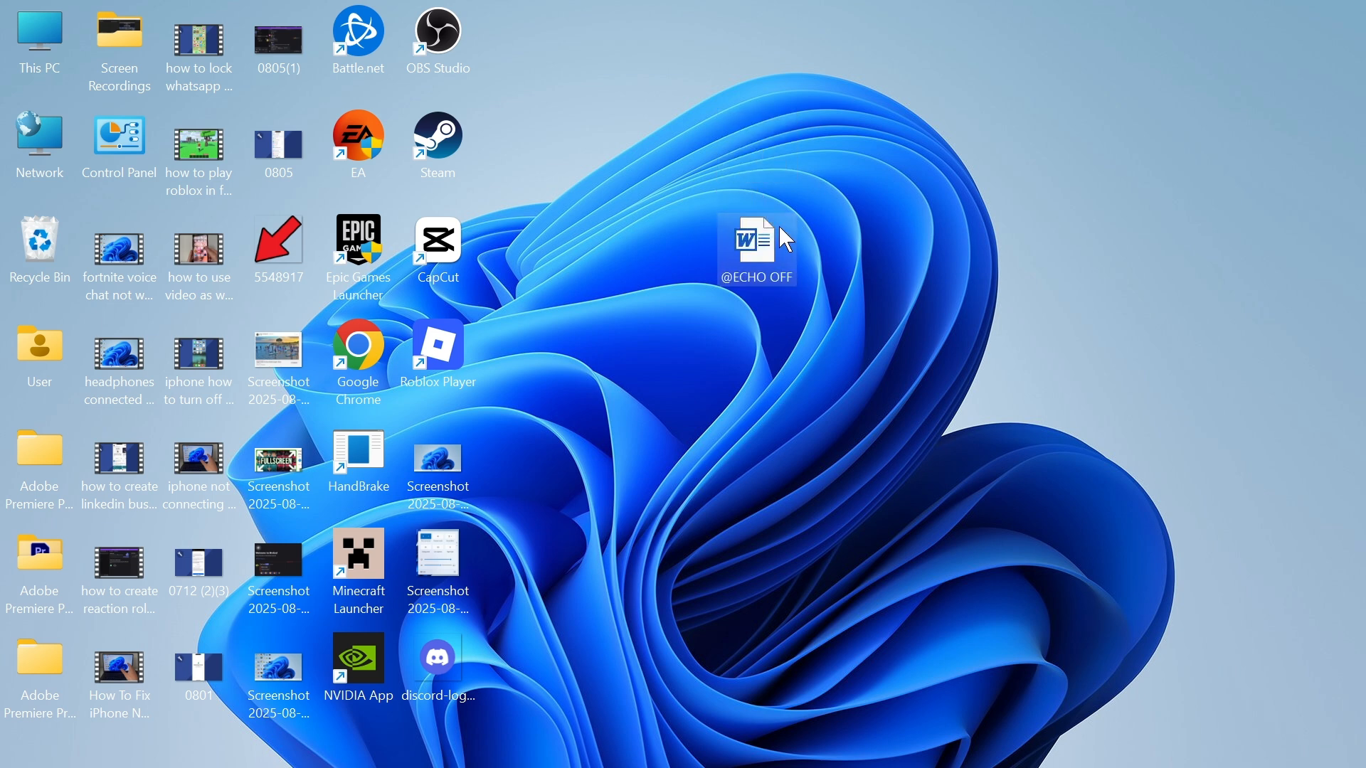
mouse_move(971, 254)
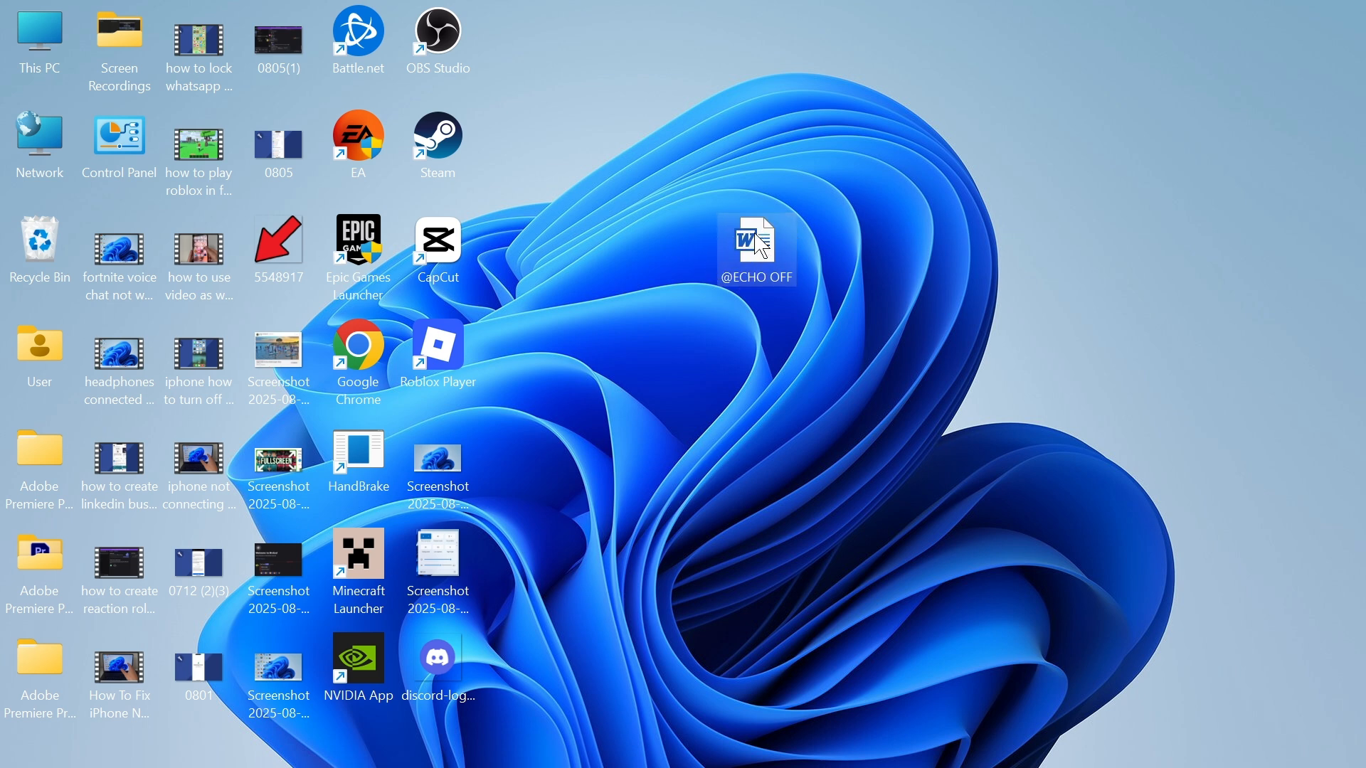
mouse_move(751, 246)
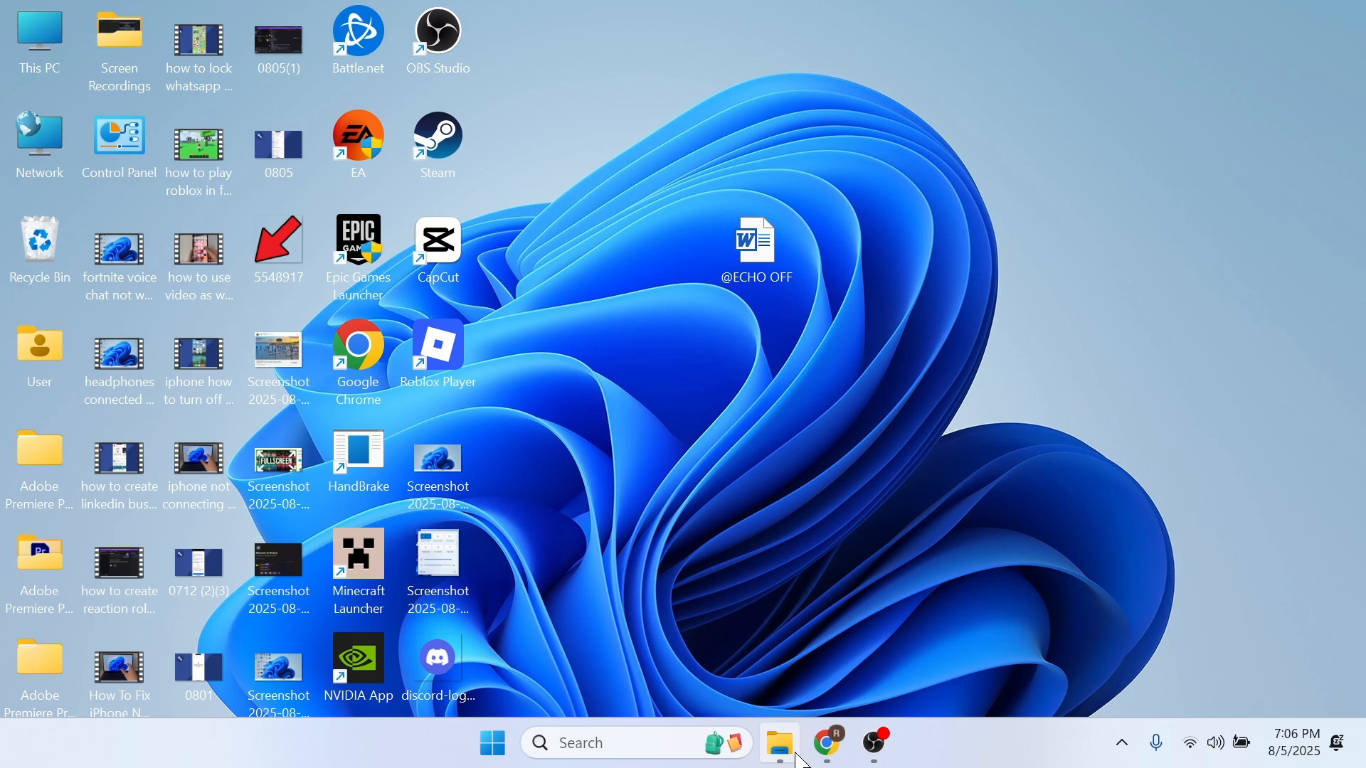
Switch to Chrome and reach Google Drive through the Google apps menu.
left_click(827, 742)
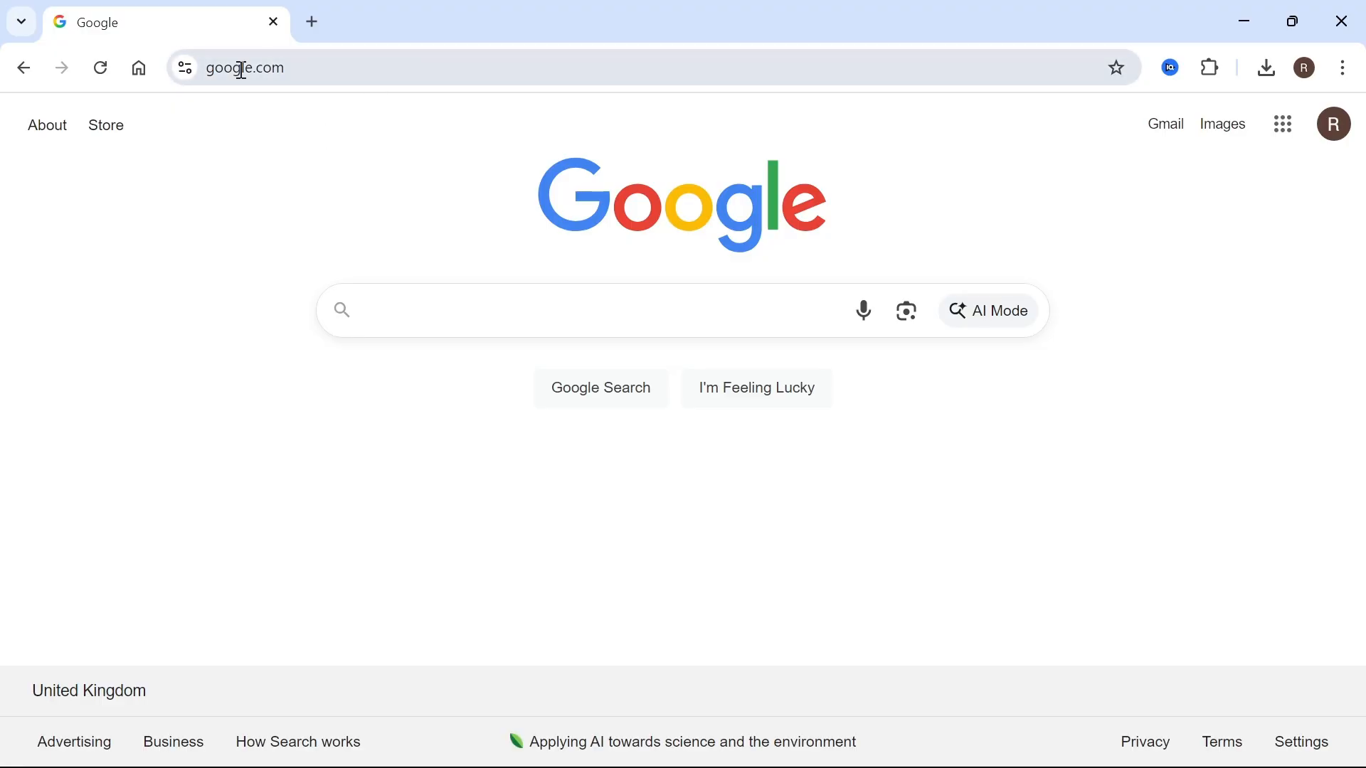
mouse_move(380, 129)
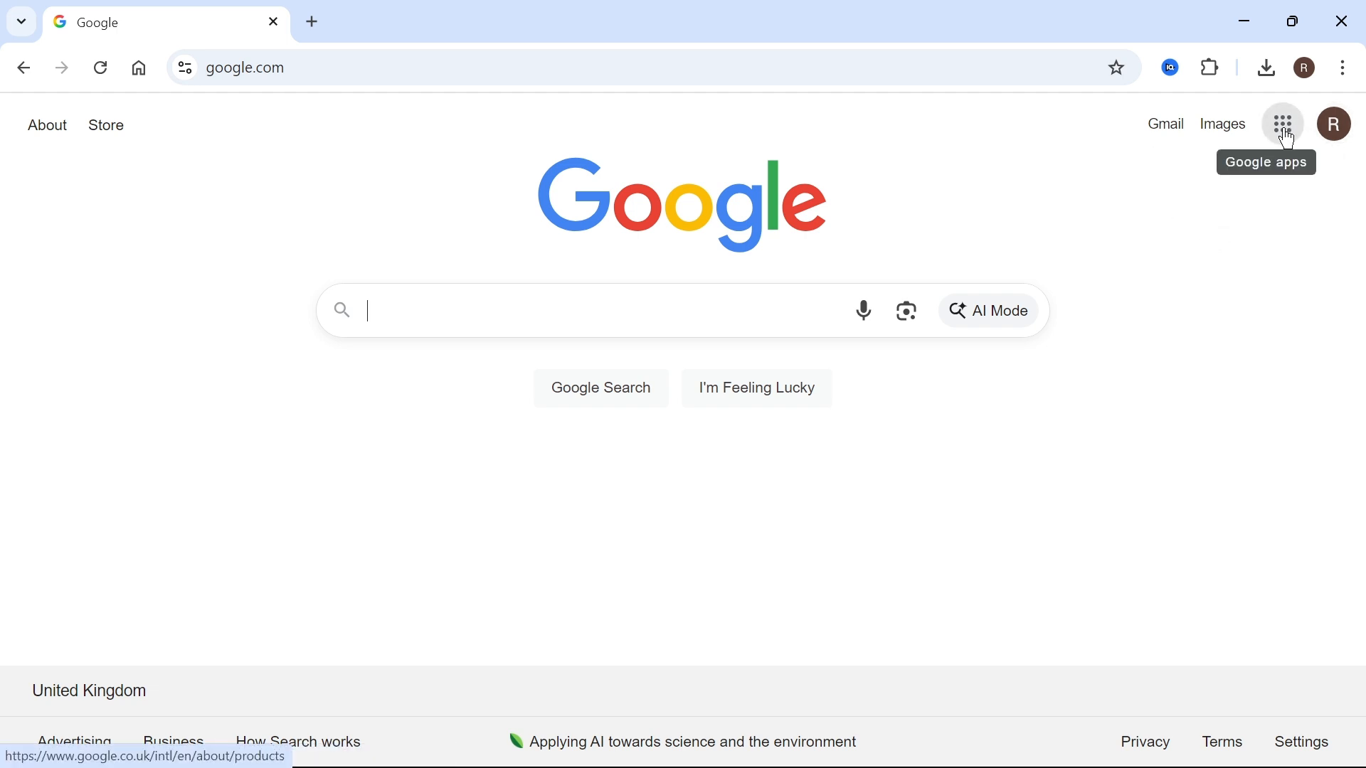
left_click(1281, 123)
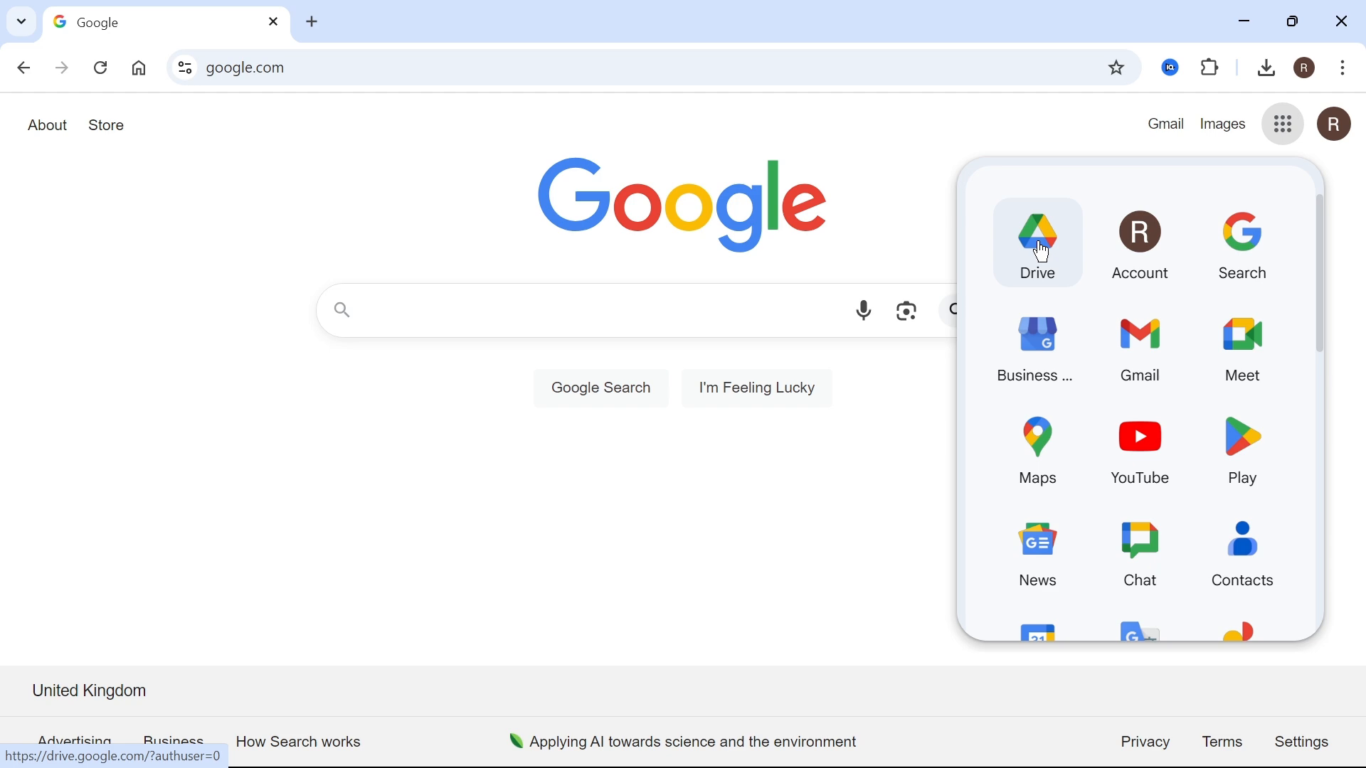
left_click(1037, 241)
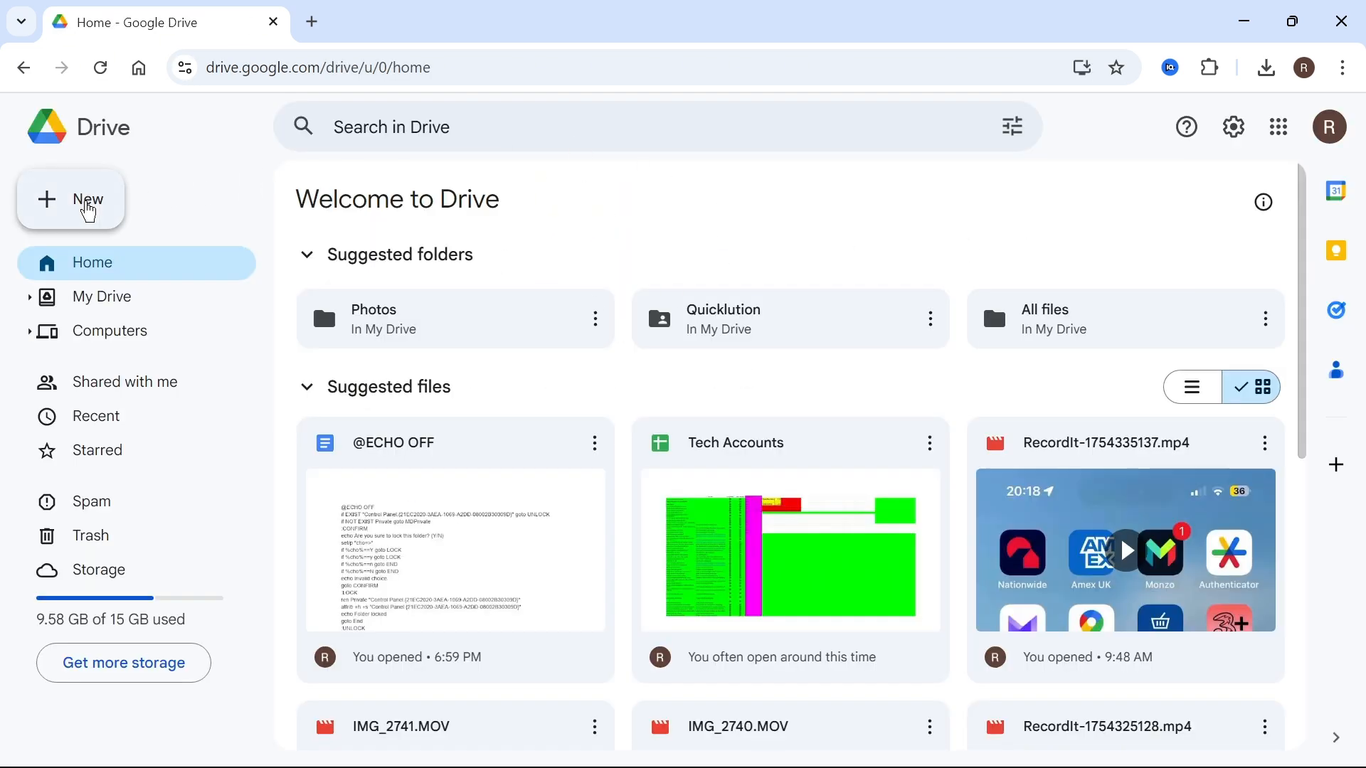
left_click(86, 199)
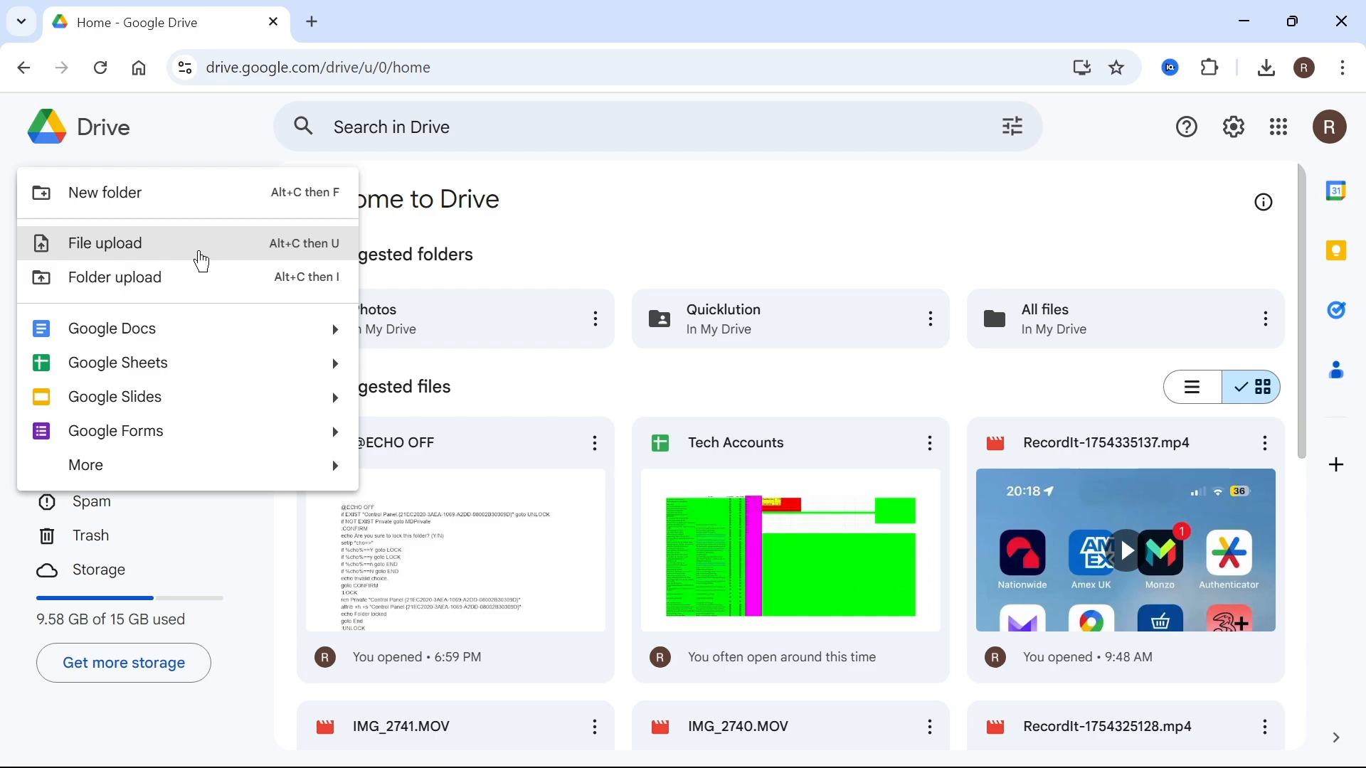
left_click(104, 243)
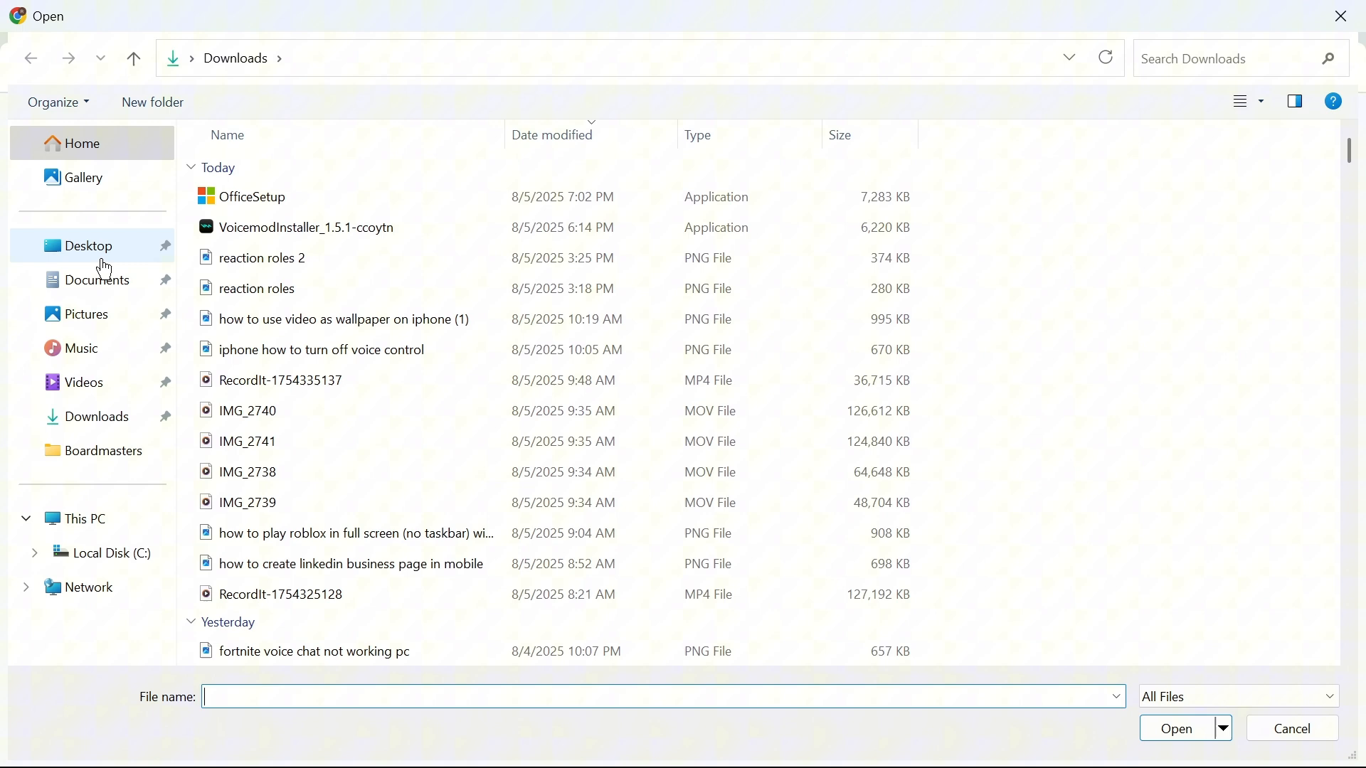
left_click(88, 245)
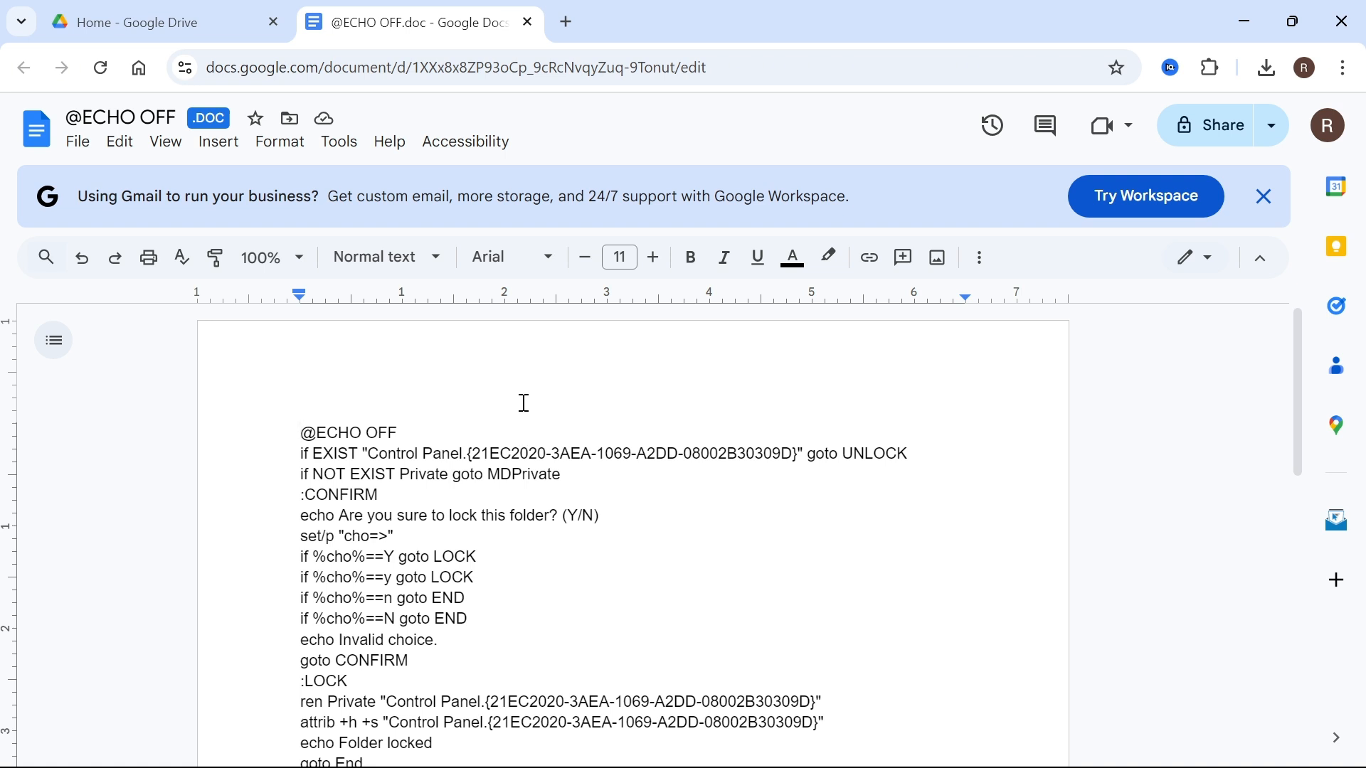
mouse_move(1211, 125)
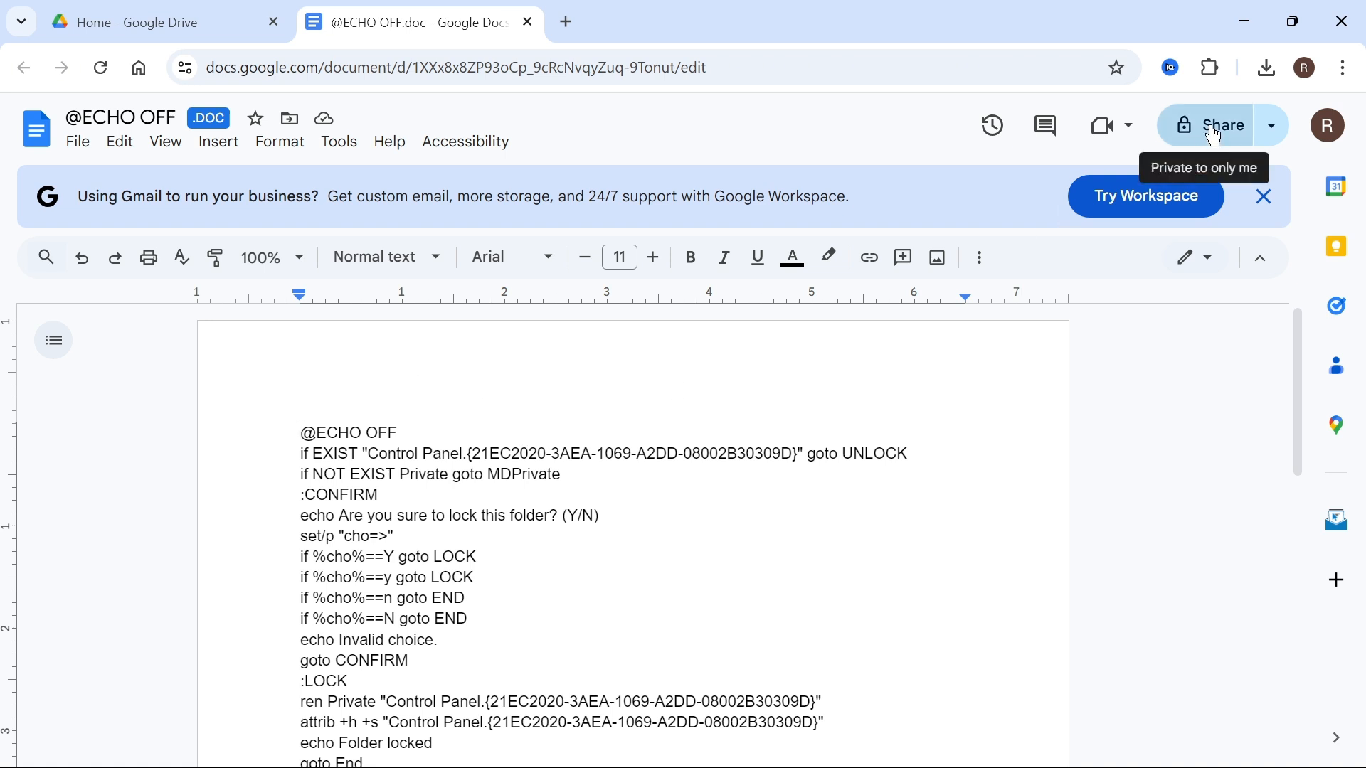
left_click(1211, 125)
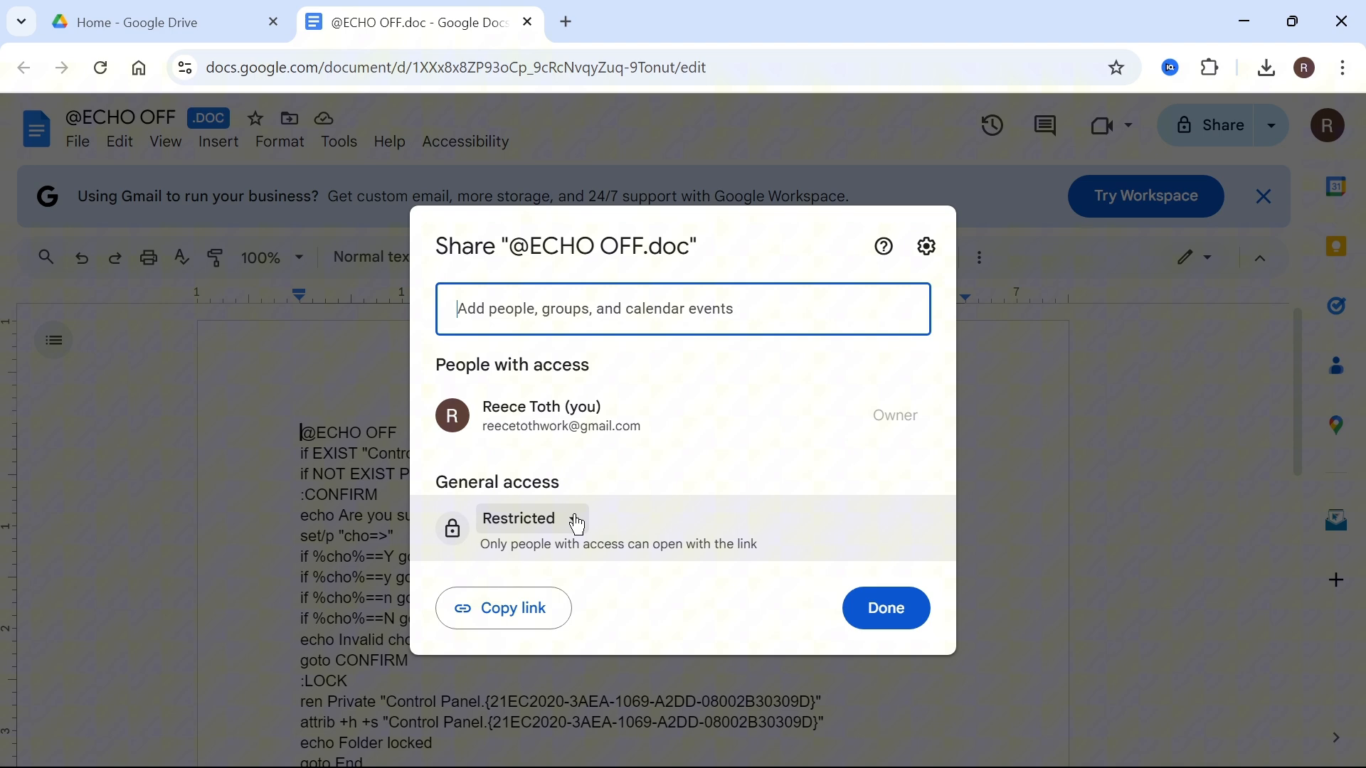
left_click(527, 519)
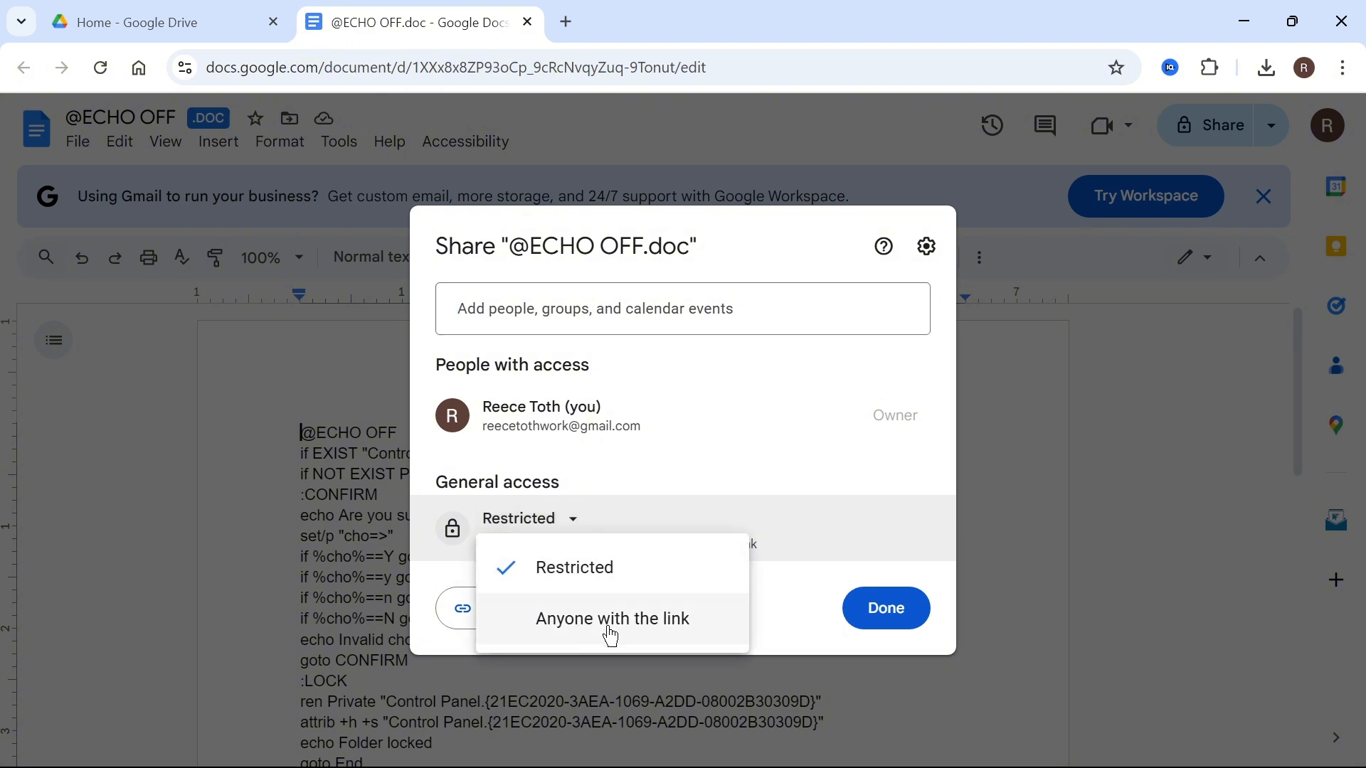
left_click(613, 618)
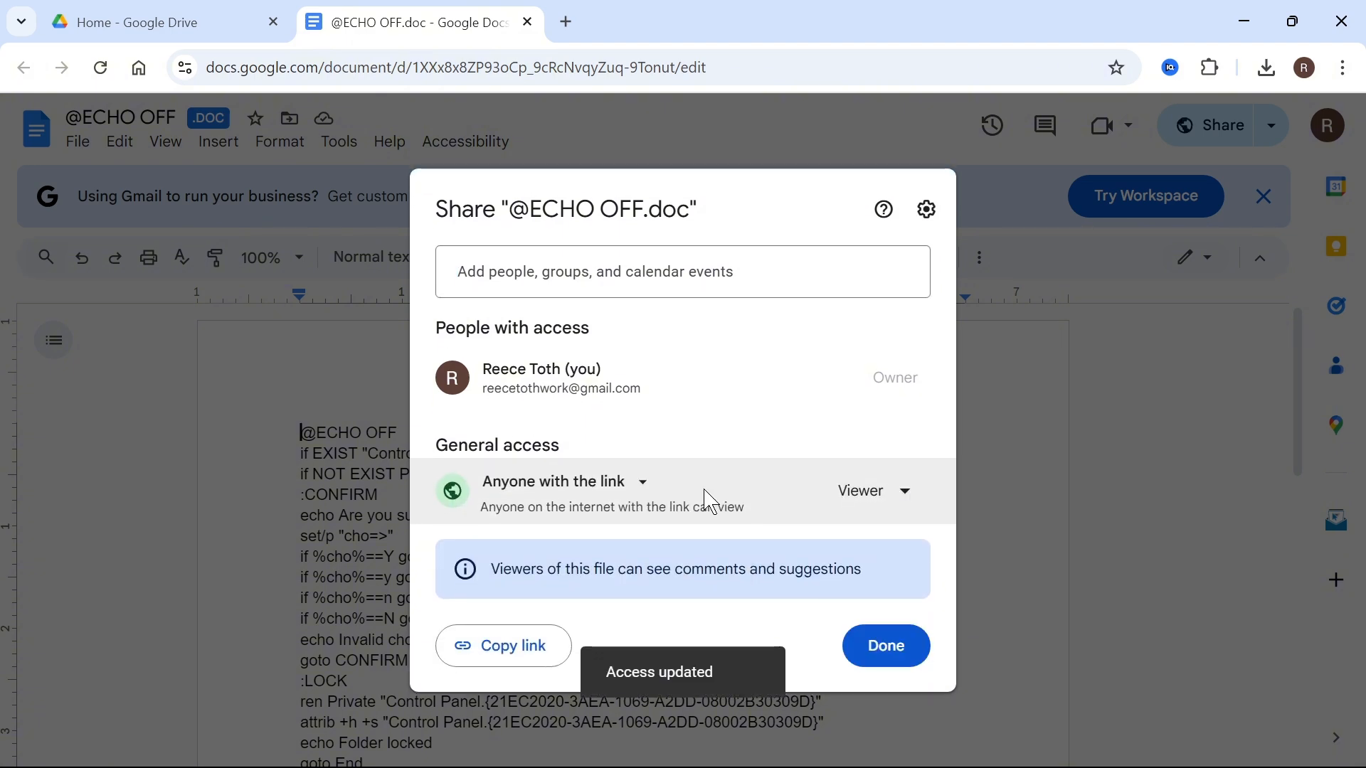
left_click(503, 646)
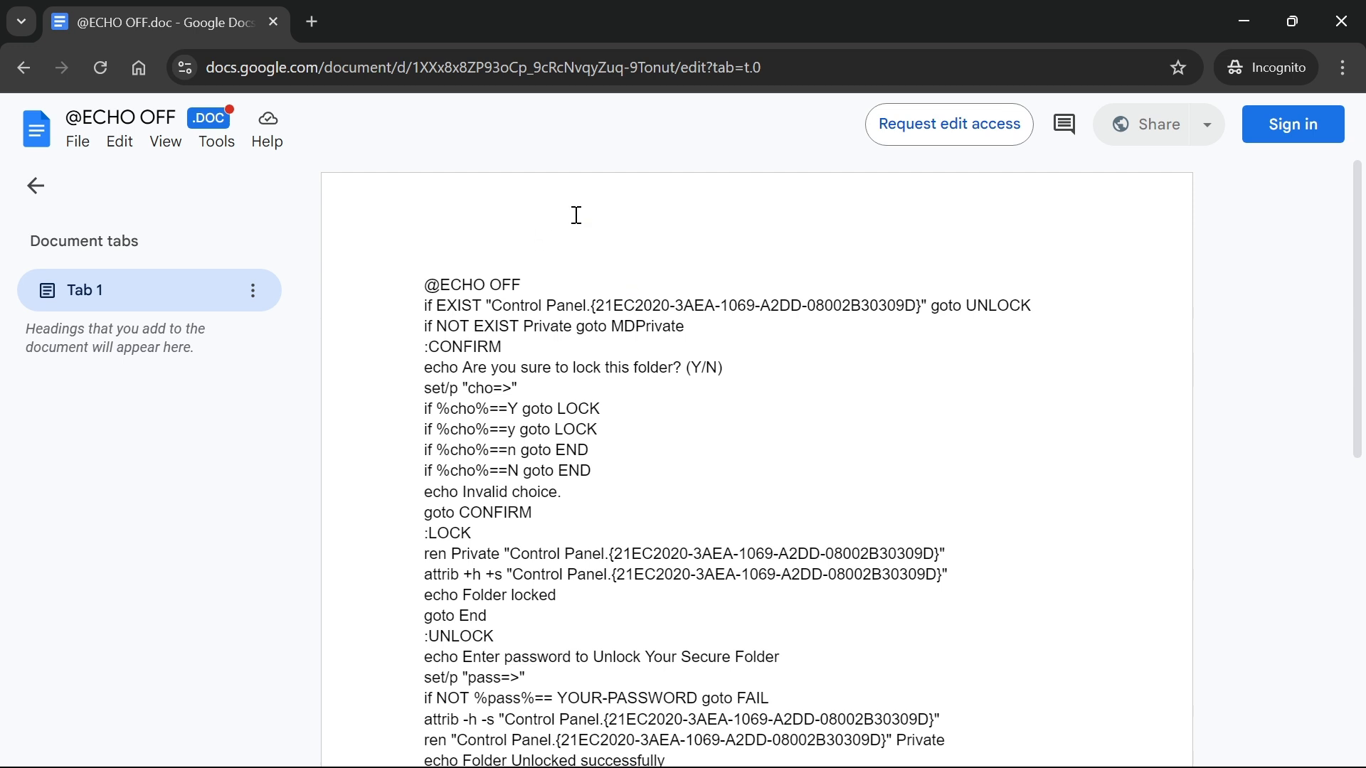
mouse_move(508, 183)
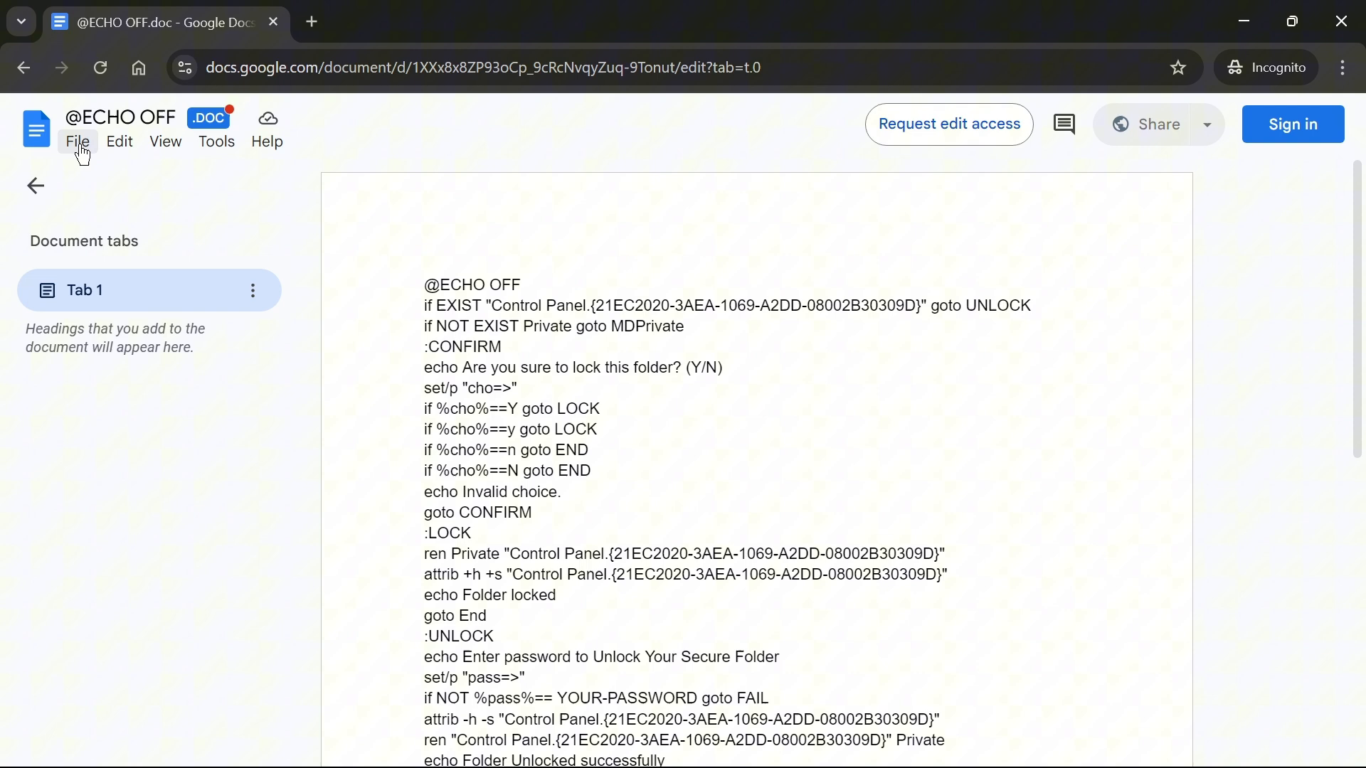
In the incognito view of the shared document, reach the File menu's Microsoft Word (.doc) download option.
left_click(78, 141)
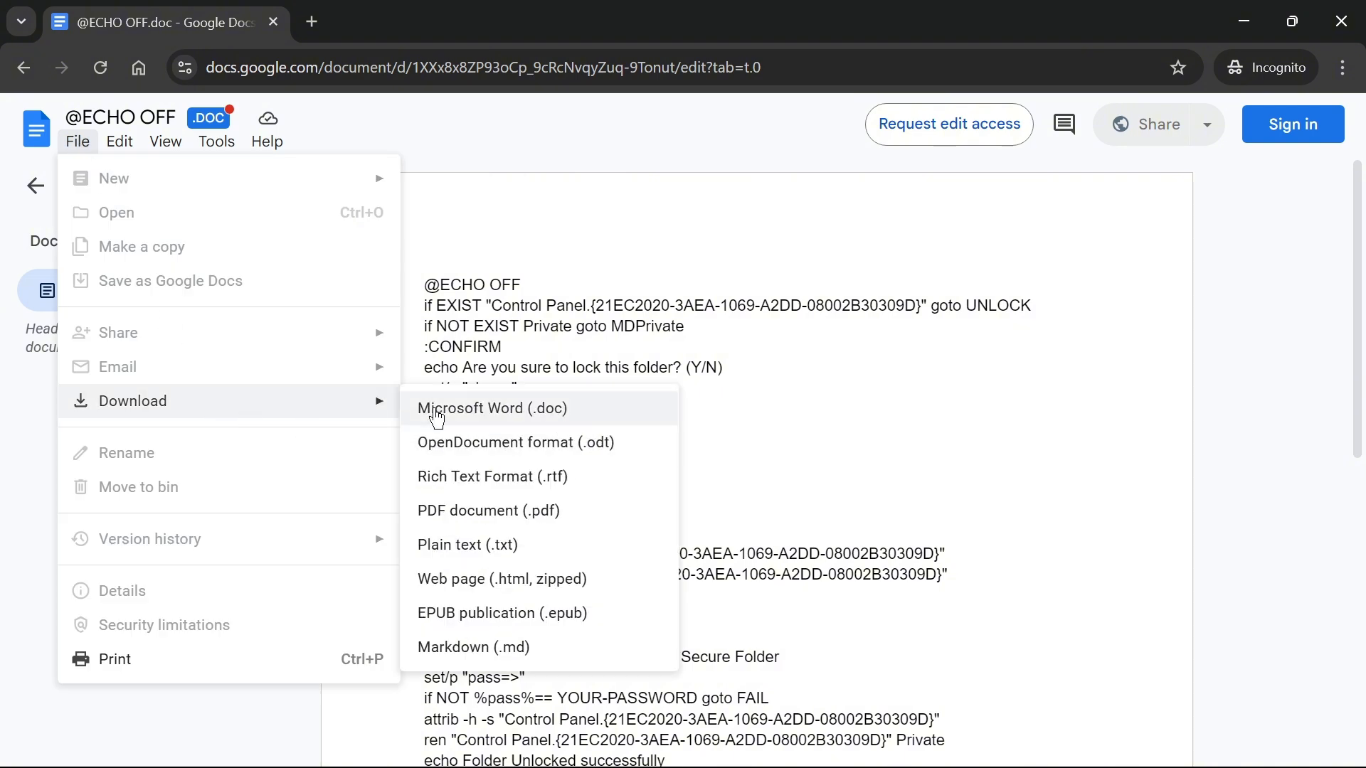